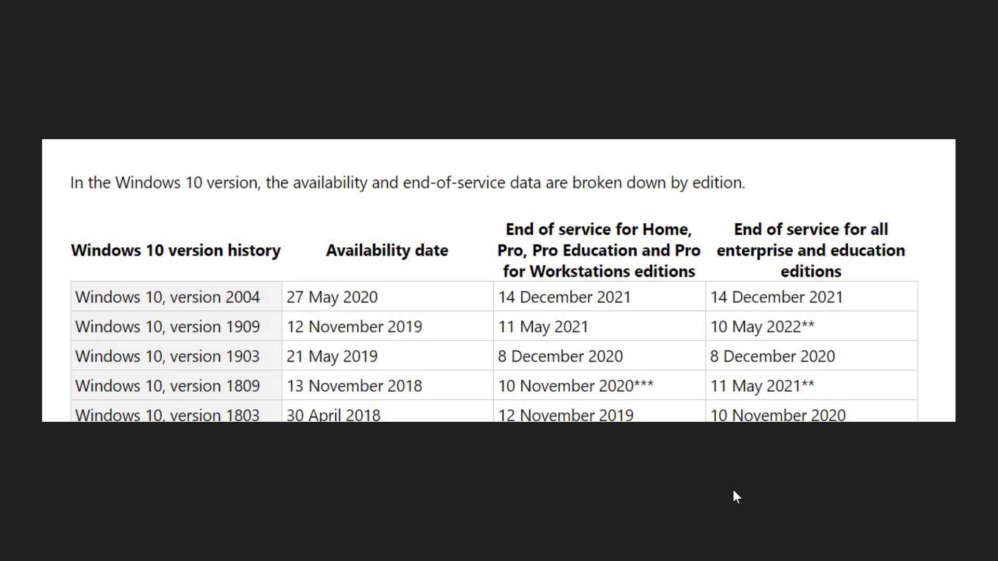
mouse_move(726, 474)
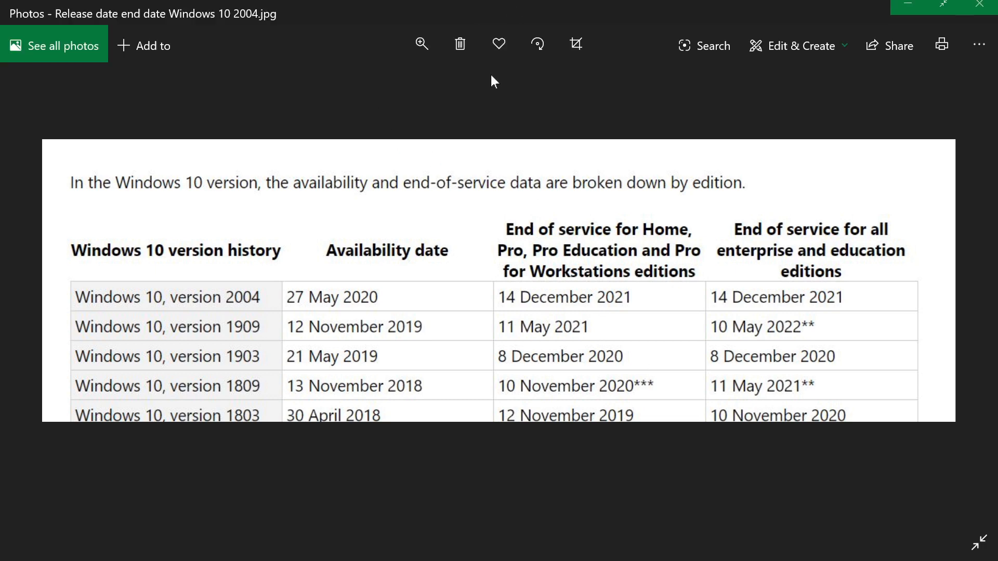
mouse_move(699, 132)
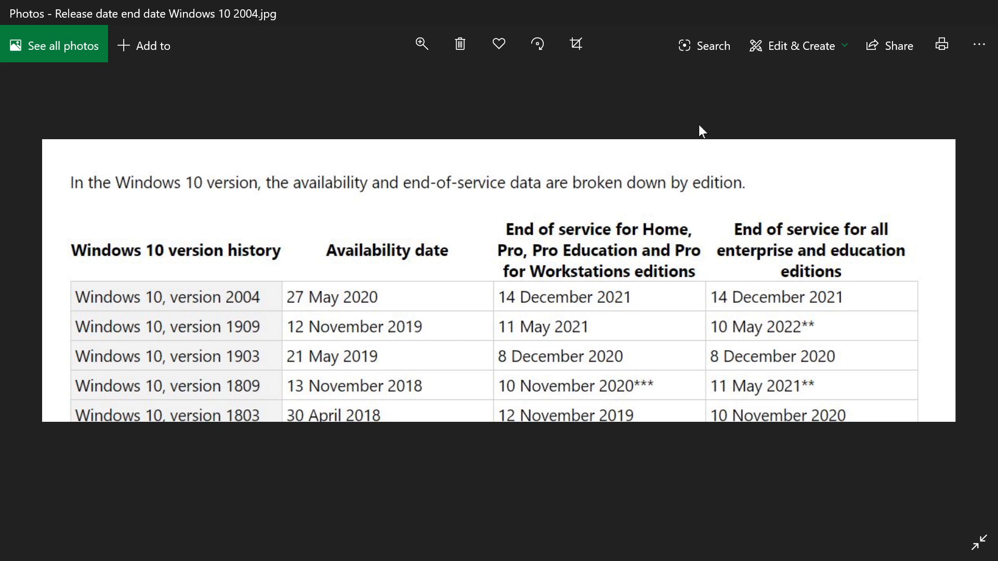
mouse_move(676, 132)
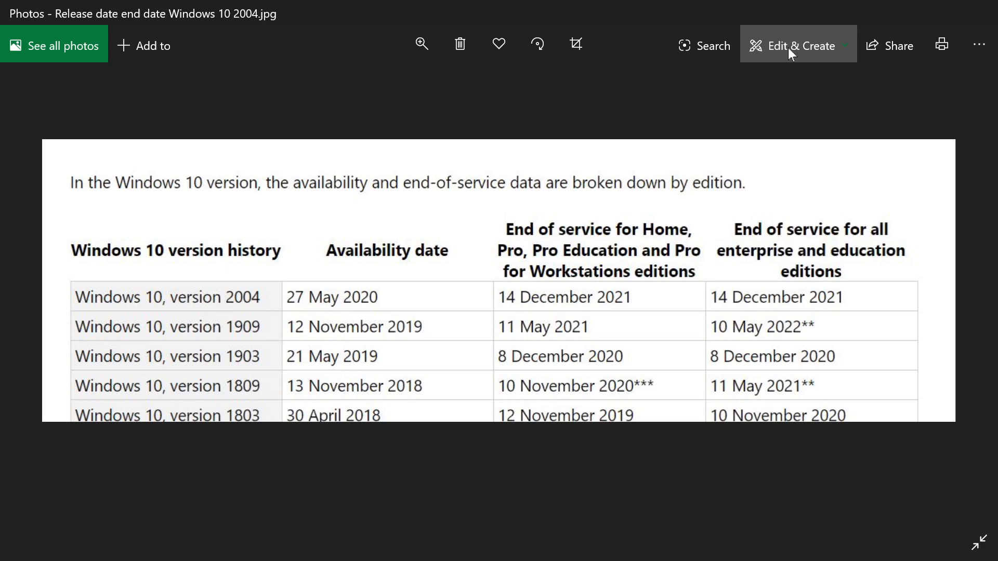
- Enter Draw mode from Edit & Create to annotate the version history table image
click(798, 45)
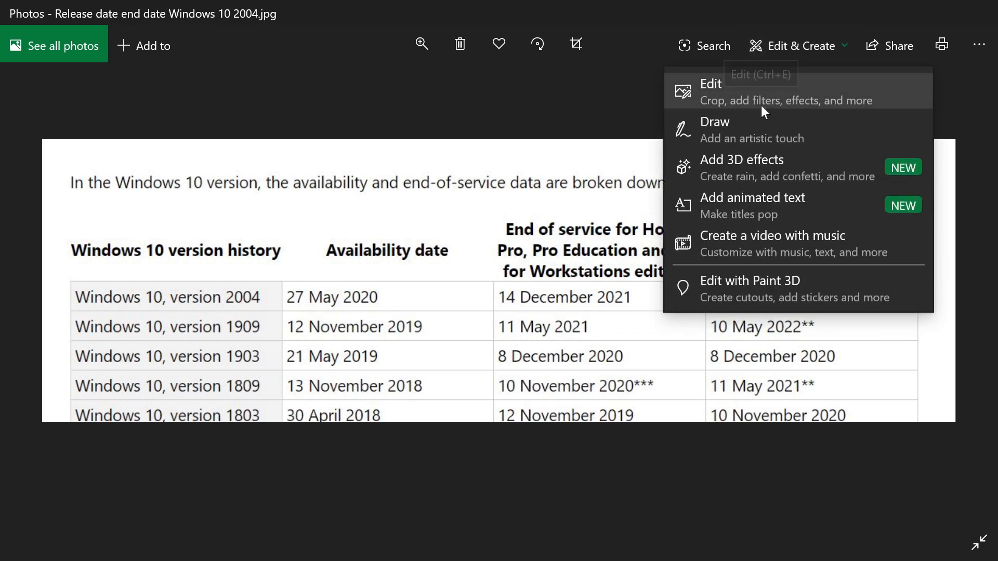
click(715, 121)
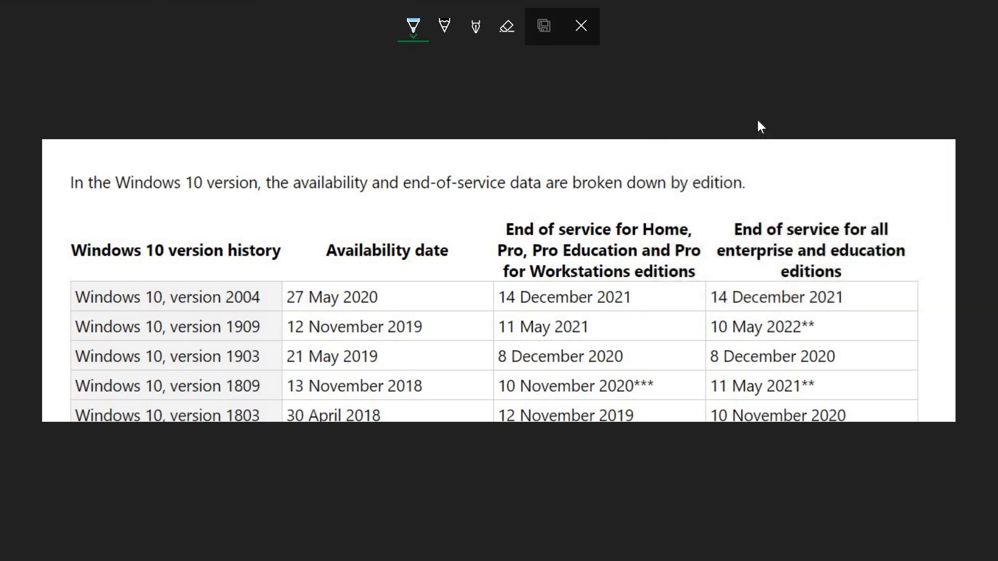